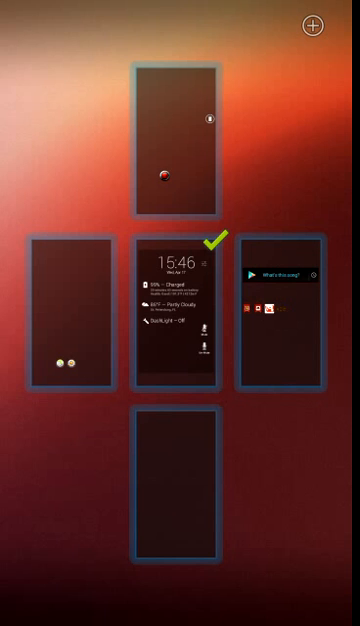
Open Nova Settings from the settings shortcut in the home screen overview.
click(187, 310)
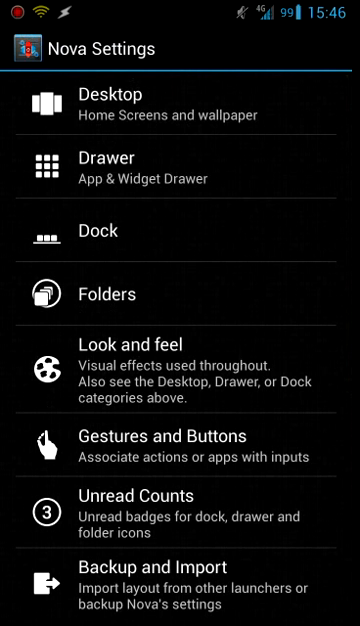
Open Desktop settings and scroll through the home screen and wallpaper options.
click(222, 118)
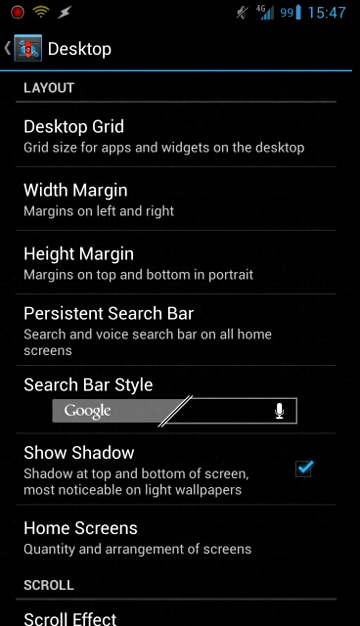
scroll(down, 3)
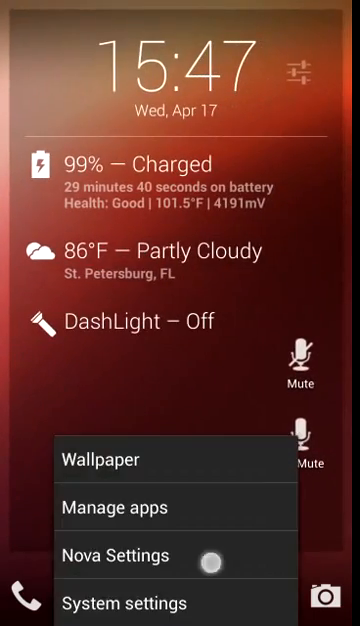
Reopen Nova Settings and browse the Desktop Scroll Effect choices.
click(117, 555)
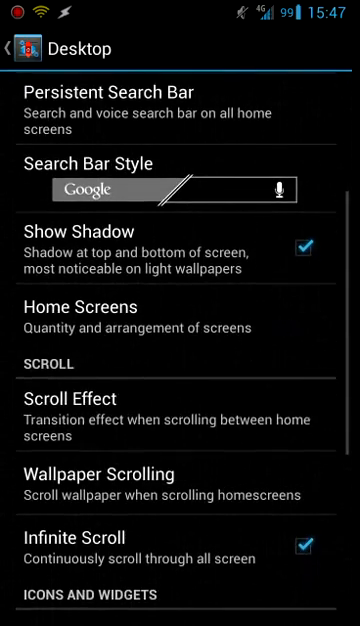
click(73, 393)
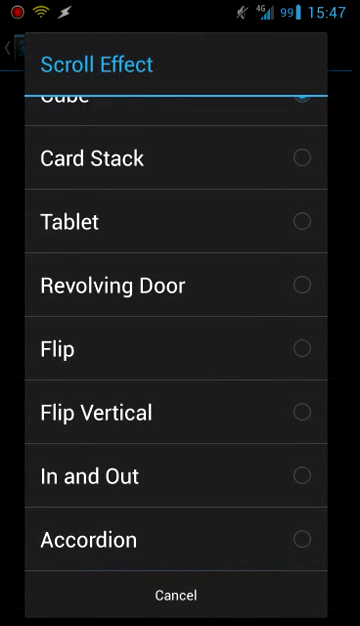
scroll(down, 3)
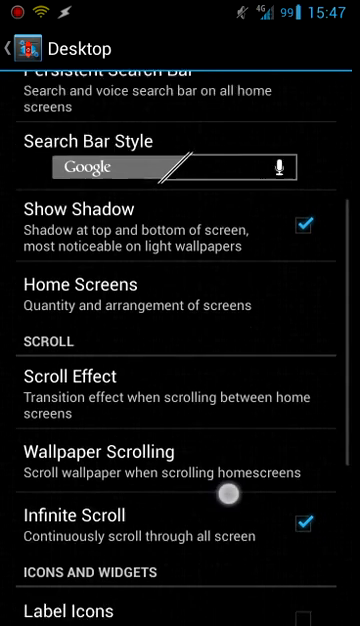
scroll(down, 3)
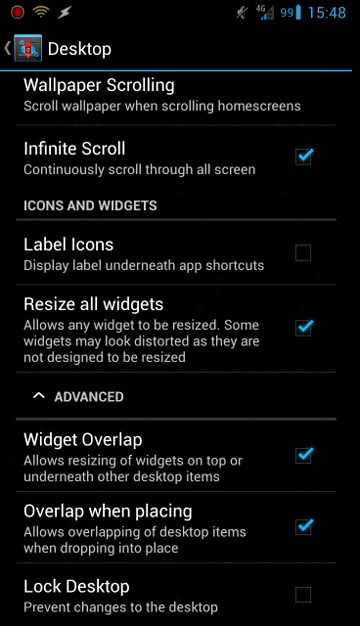
Reopen the Scroll Effect list and pick a page transition effect.
click(16, 50)
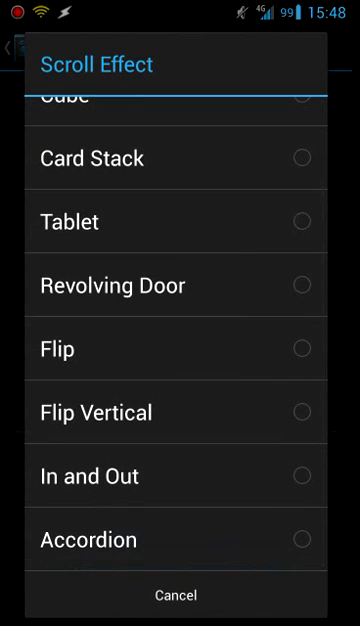
click(180, 595)
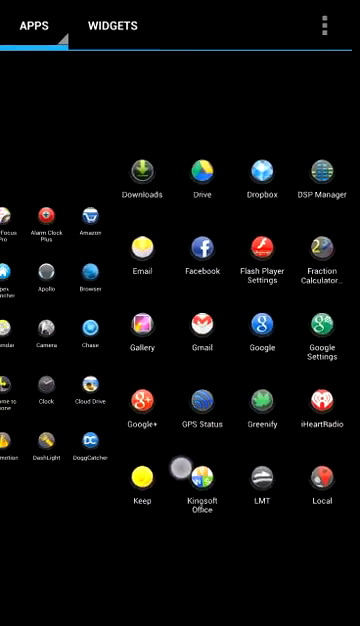
Swipe sideways through the app drawer to preview the scroll effect.
scroll(right, 3)
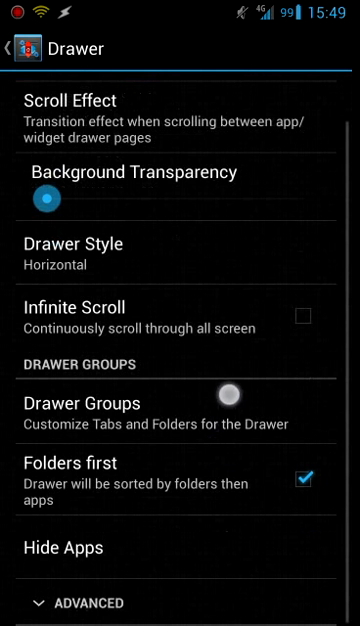
Open Drawer Groups to see the Apps and Widgets tabs, then press +.
click(238, 398)
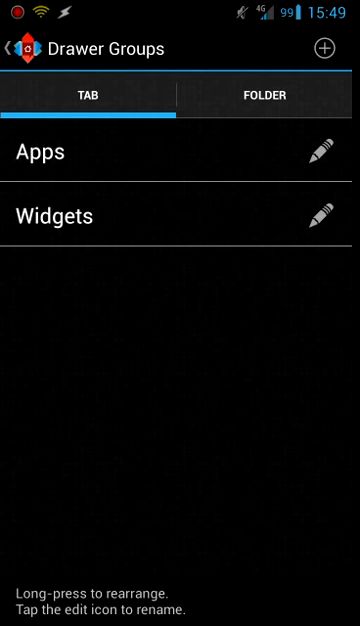
click(329, 48)
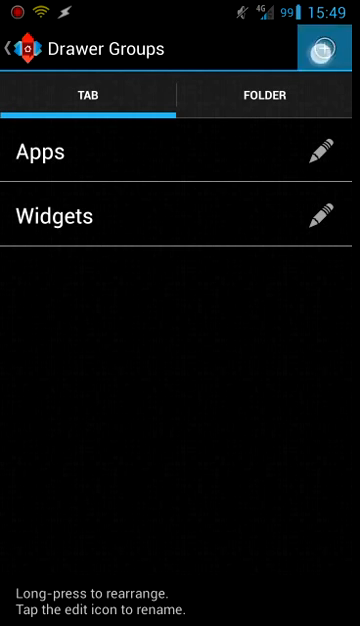
Create a new drawer tab named 'Social'.
click(330, 48)
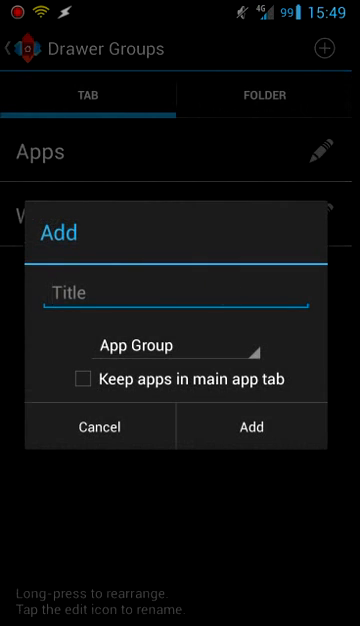
text(Social)
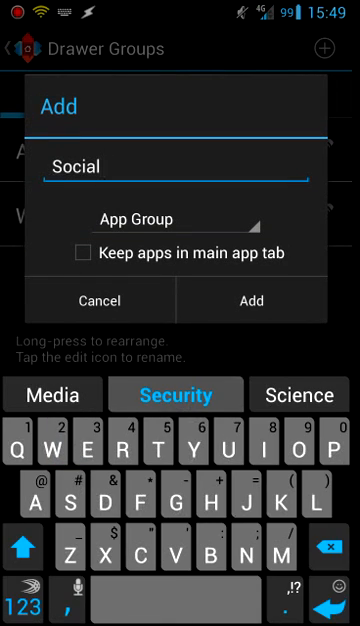
click(252, 301)
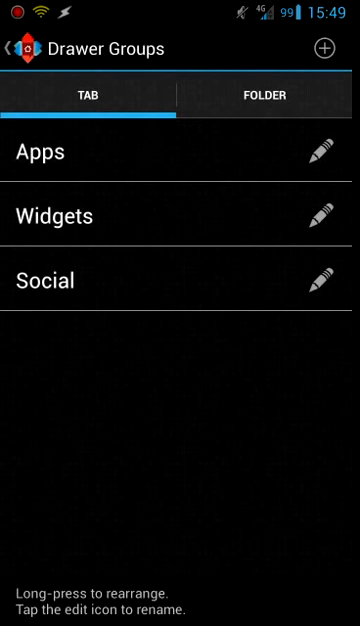
Choose Facebook for the Social tab, then return to the main settings list.
click(324, 280)
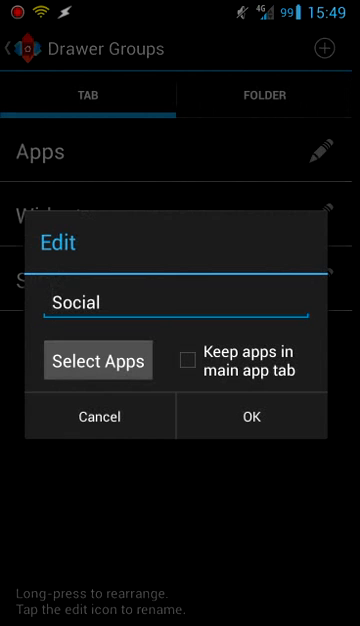
click(102, 360)
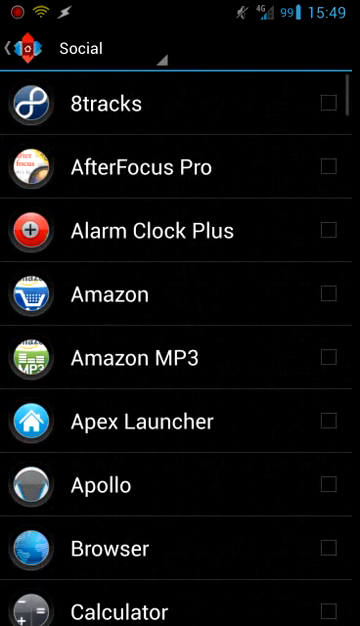
scroll(down, 3)
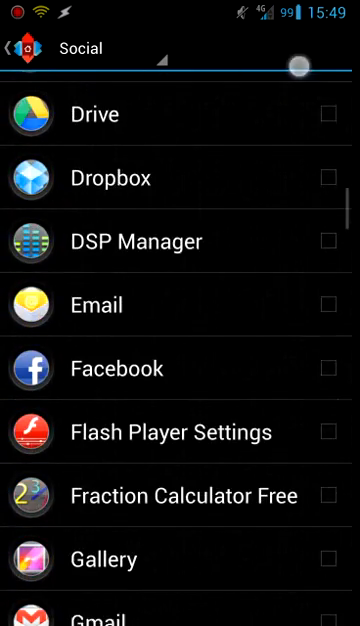
scroll(down, 3)
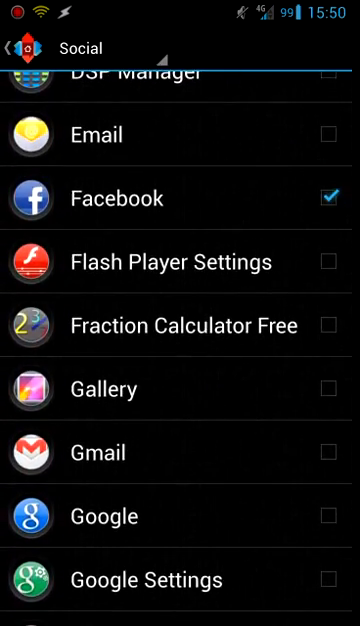
scroll(down, 3)
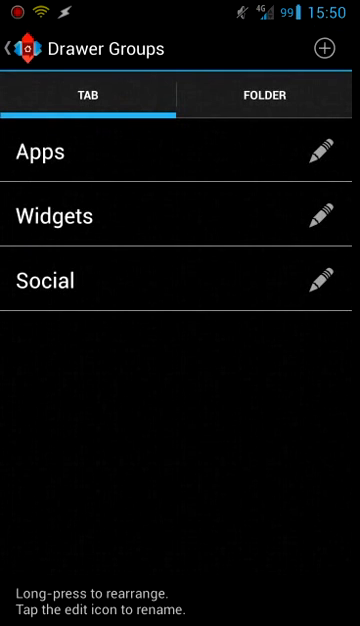
click(17, 48)
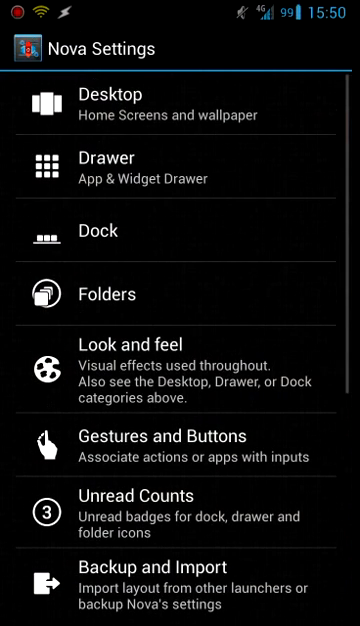
Open Dock settings and scroll through the dock options.
click(180, 231)
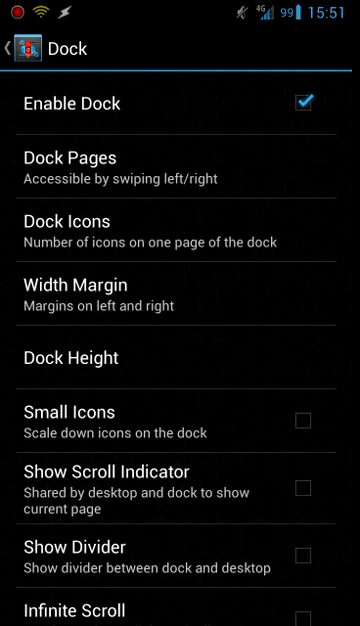
scroll(down, 3)
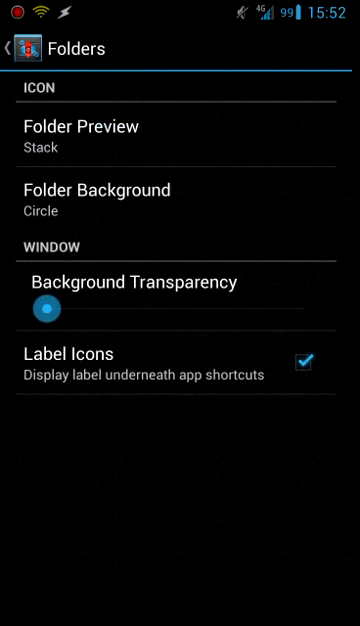
Leave the Folders settings and return to the main settings list.
click(17, 48)
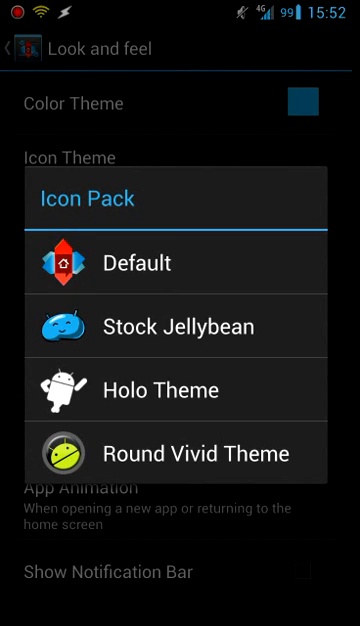
Select Round Vivid Theme from the Icon Pack list.
click(180, 452)
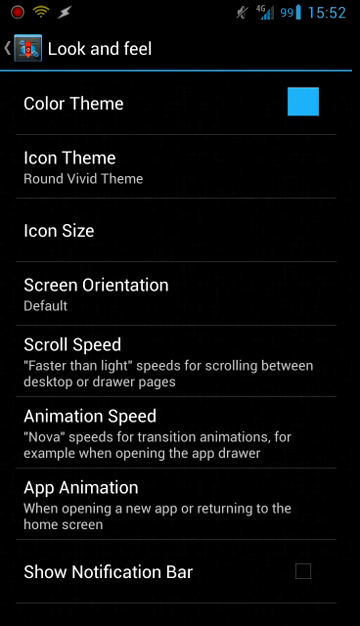
Adjust the Icon Size slider, trying 110% and then 105%.
click(180, 229)
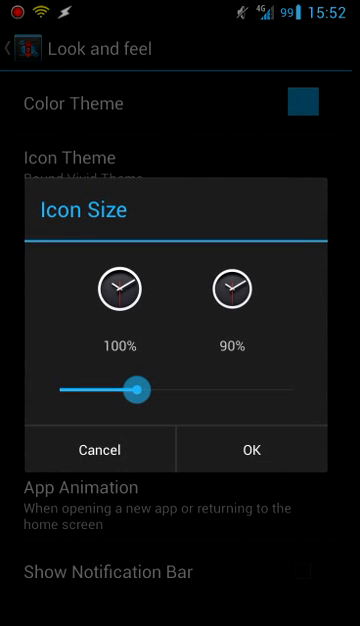
drag(140, 382, 222, 382)
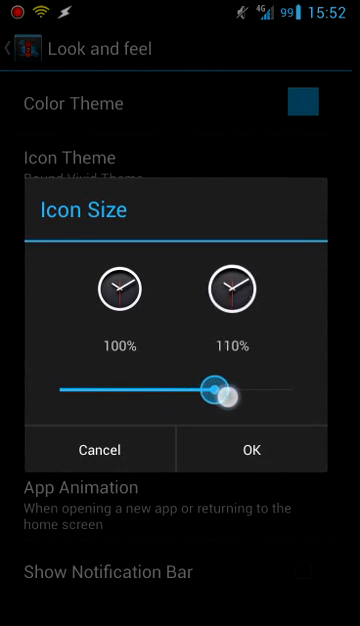
drag(215, 388, 198, 388)
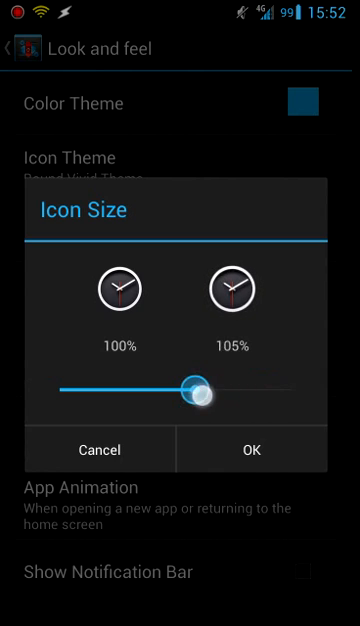
drag(200, 389, 118, 389)
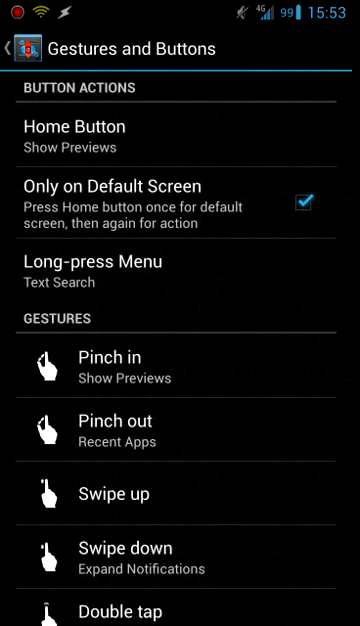
Browse the Gestures and Buttons list and view Pinch in's action choices, changing nothing.
scroll(down, 3)
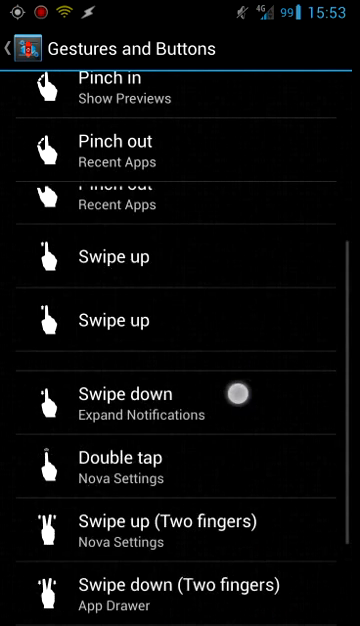
scroll(down, 3)
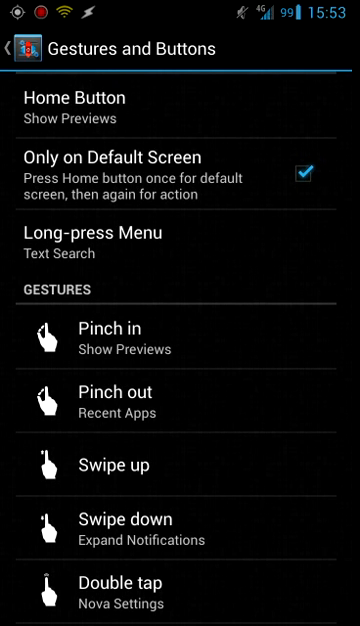
scroll(down, 3)
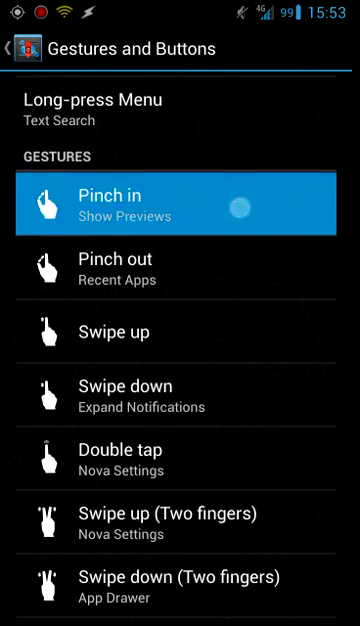
click(180, 204)
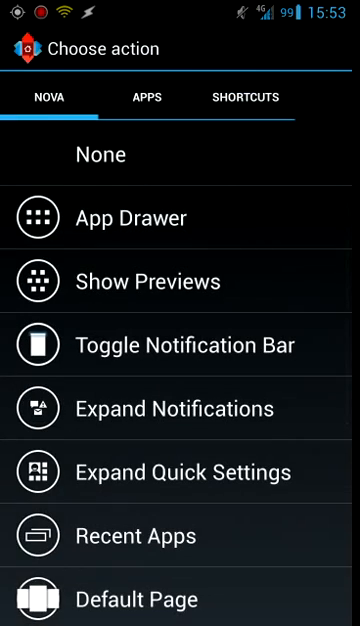
scroll(down, 3)
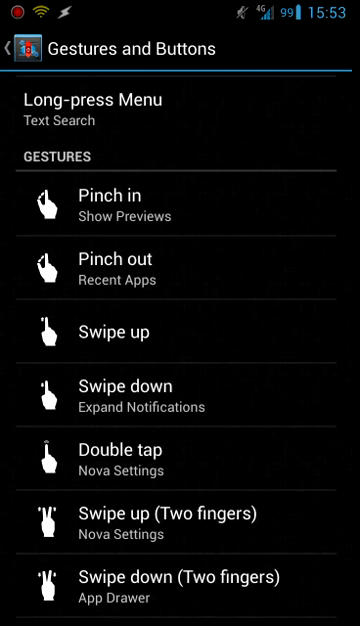
click(18, 48)
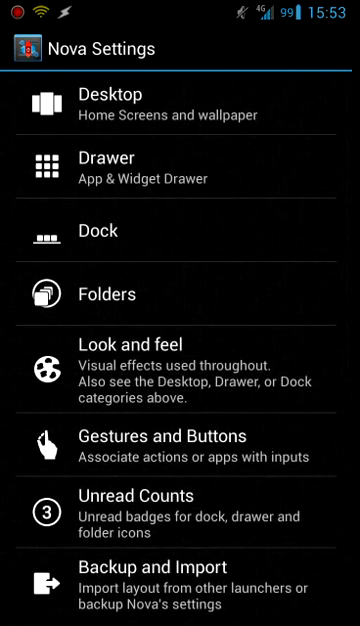
Open Backup and Import from the Nova Settings list.
click(150, 510)
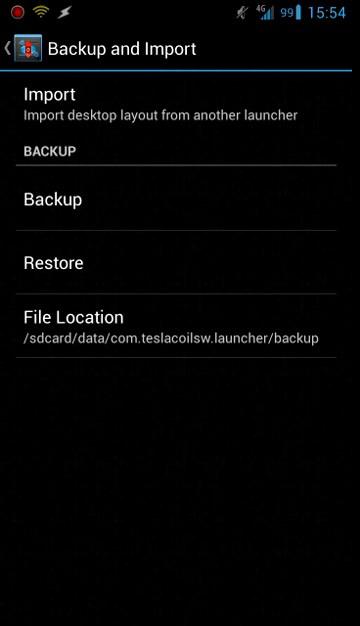
Create a backup under the default name 2013-04-17_15-54, then return to Nova Settings.
click(58, 200)
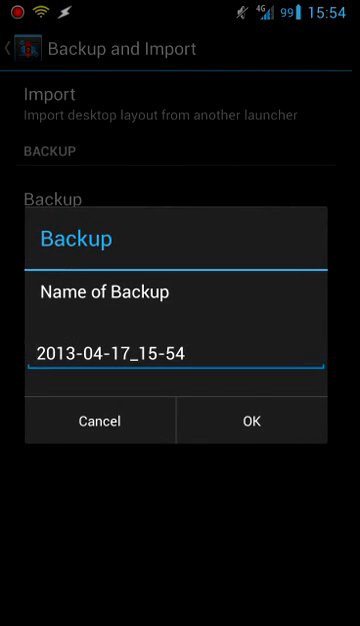
click(248, 420)
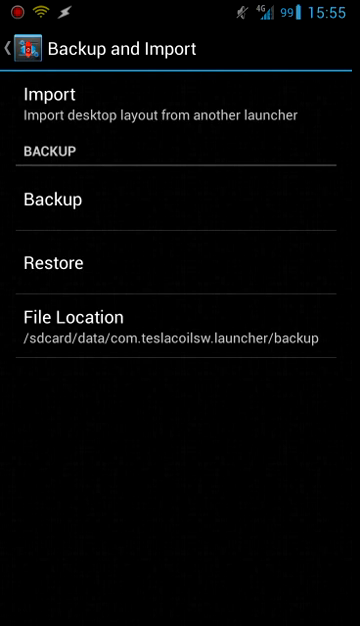
click(15, 48)
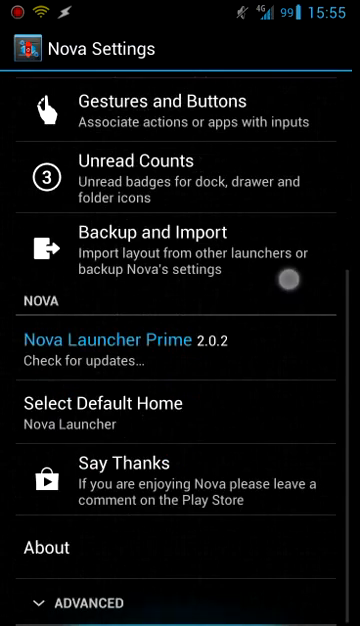